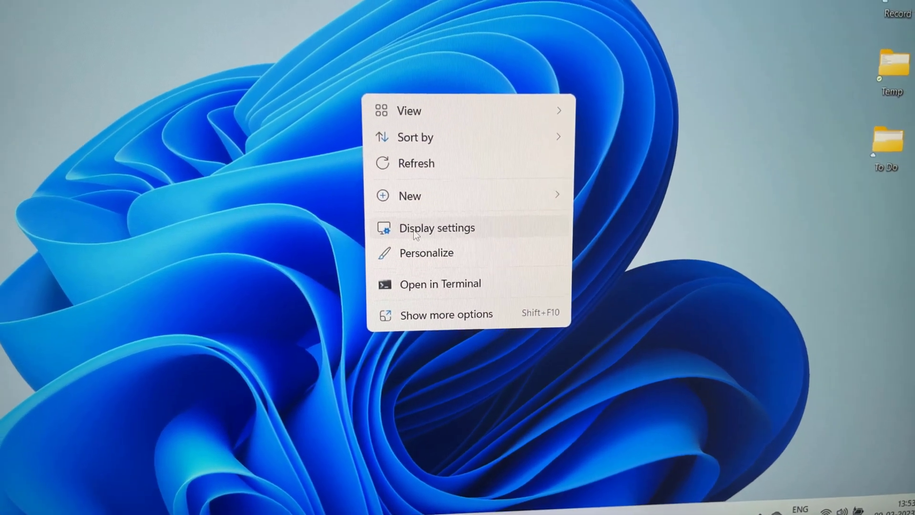
Step: Open Display settings from the desktop context menu
click(436, 228)
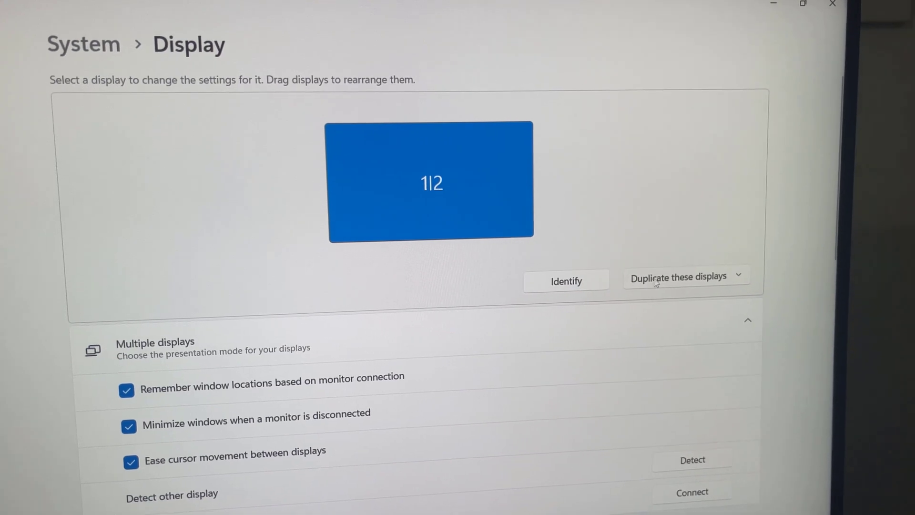
Step: Expand the 'Duplicate these displays' dropdown to reveal duplicate, extend and single-screen modes
click(682, 276)
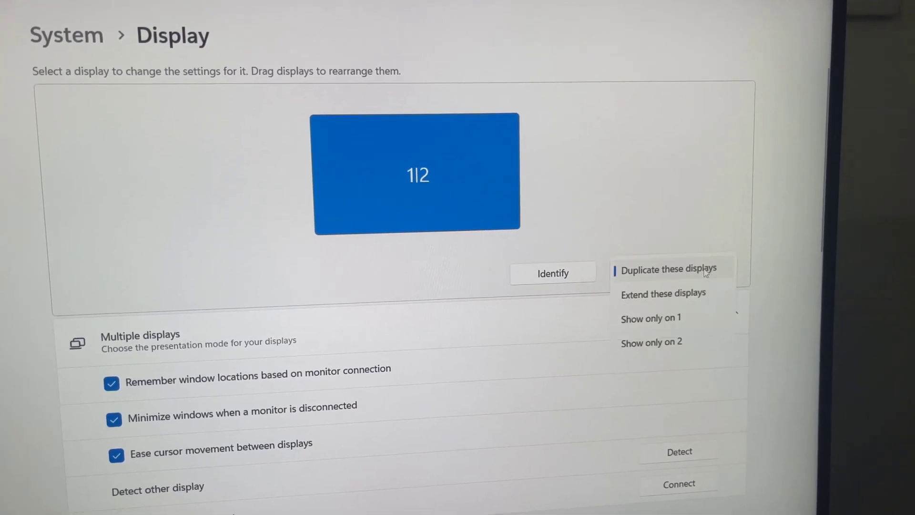